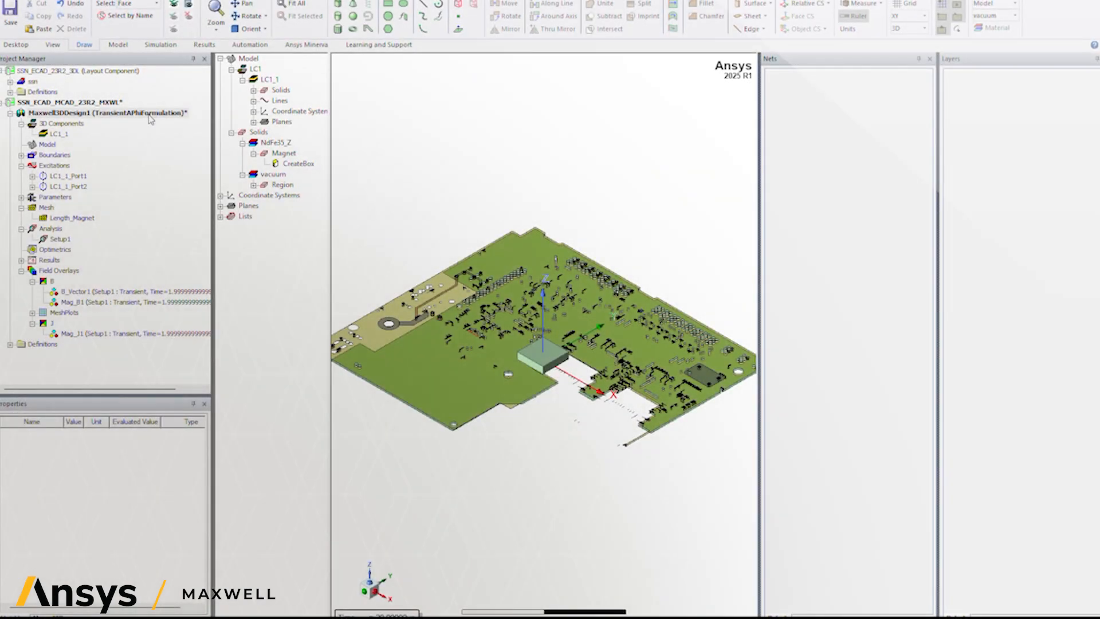
Review the A-Phi transient design's solution type without changing it and select the magnet.
{"action": "right_click", "coordinate": [99, 112]}
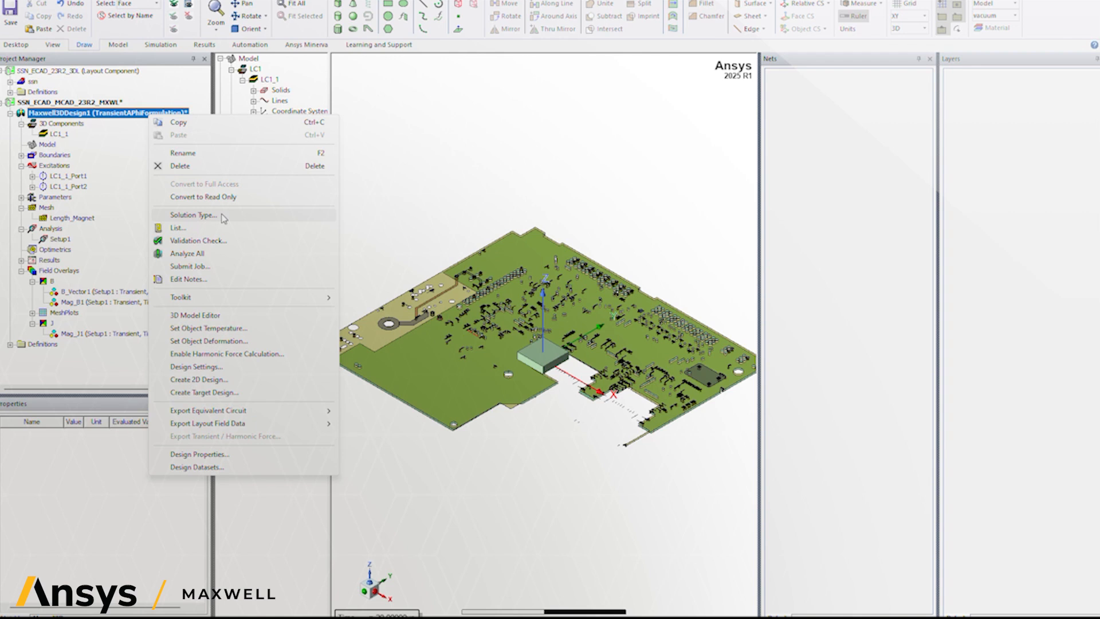
{"action": "left_click", "coordinate": [192, 214]}
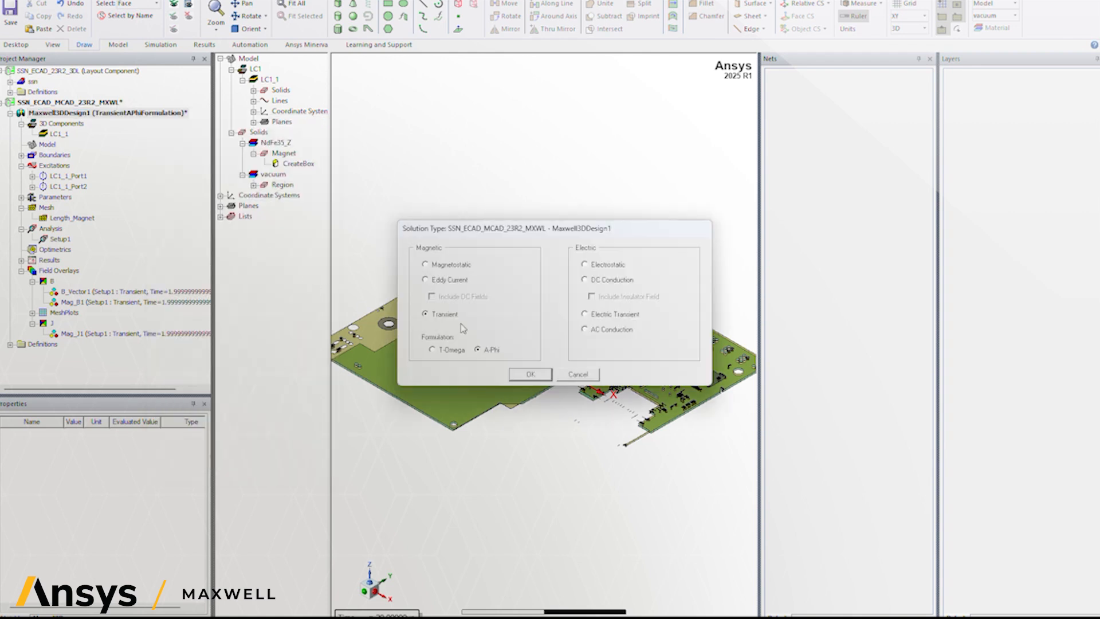
{"action": "mouse_move", "coordinate": [576, 374]}
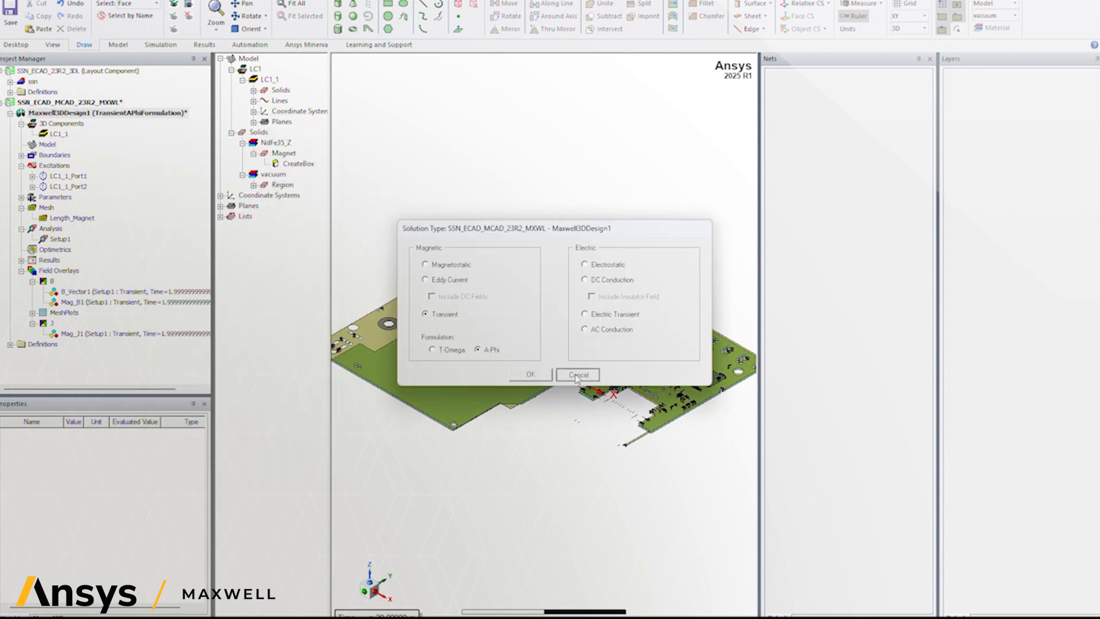
{"action": "left_click", "coordinate": [576, 374]}
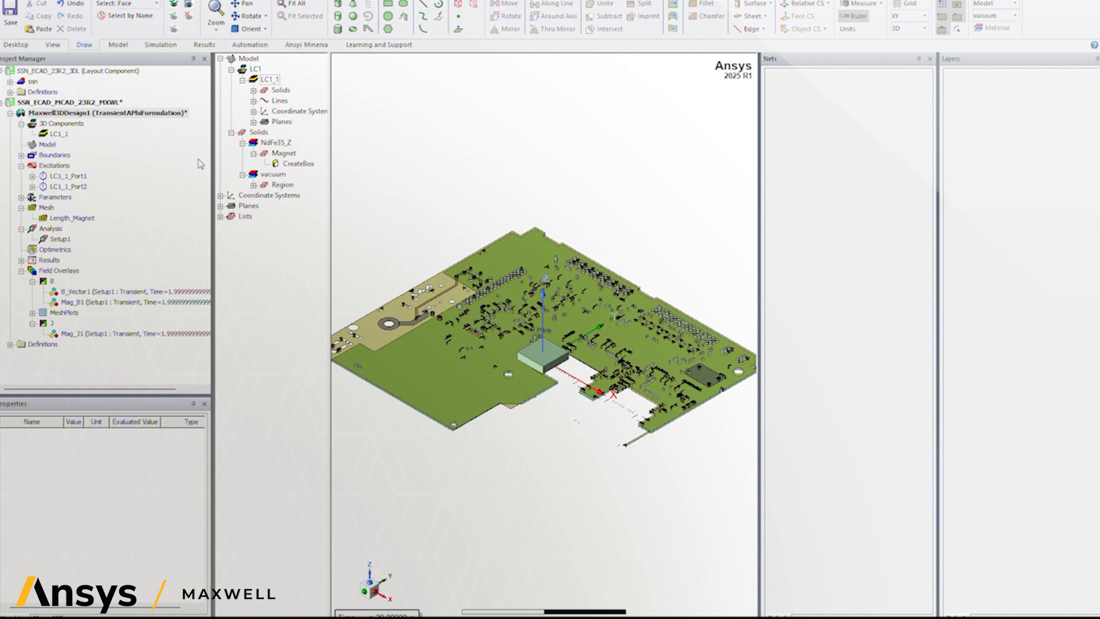
{"action": "left_click", "coordinate": [284, 152]}
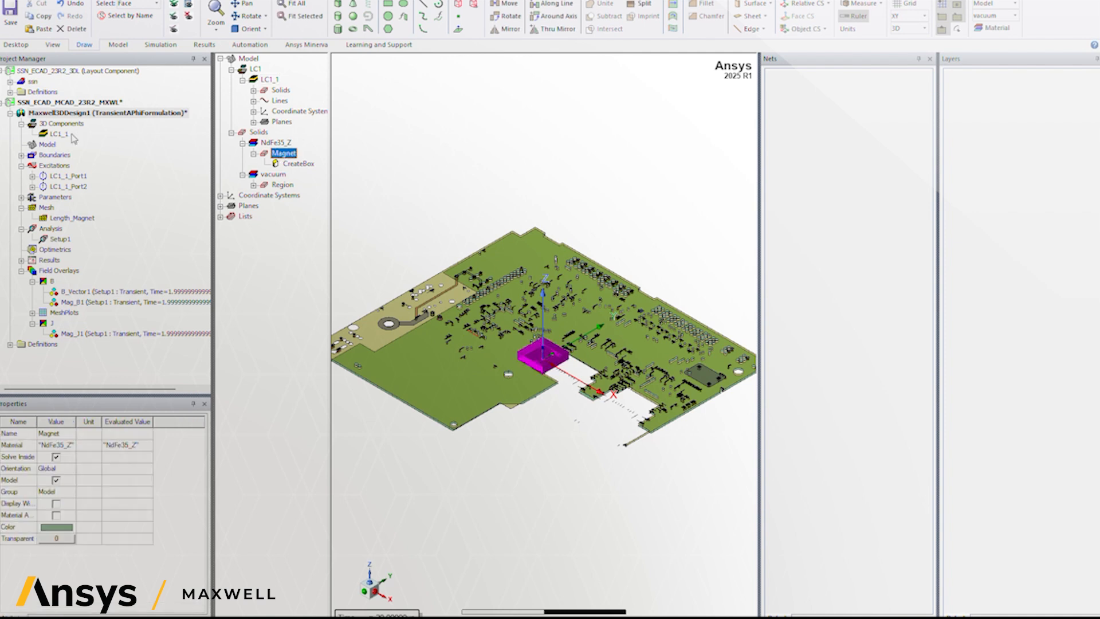
Open the PCB layout component for editing and inspect Port1's properties.
{"action": "right_click", "coordinate": [58, 135]}
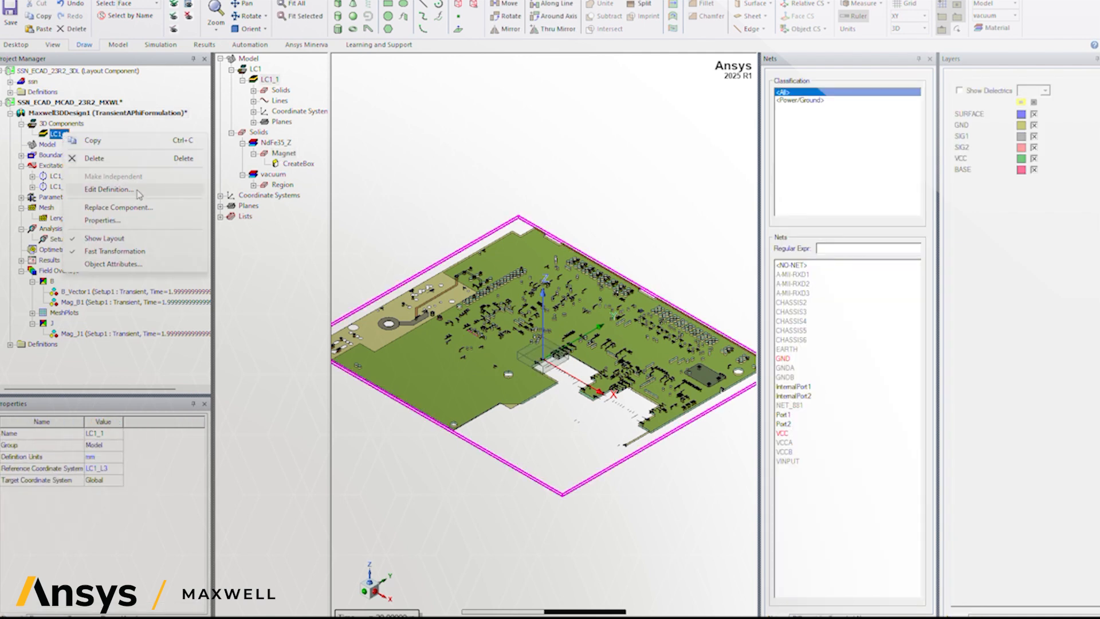
{"action": "mouse_move", "coordinate": [141, 194]}
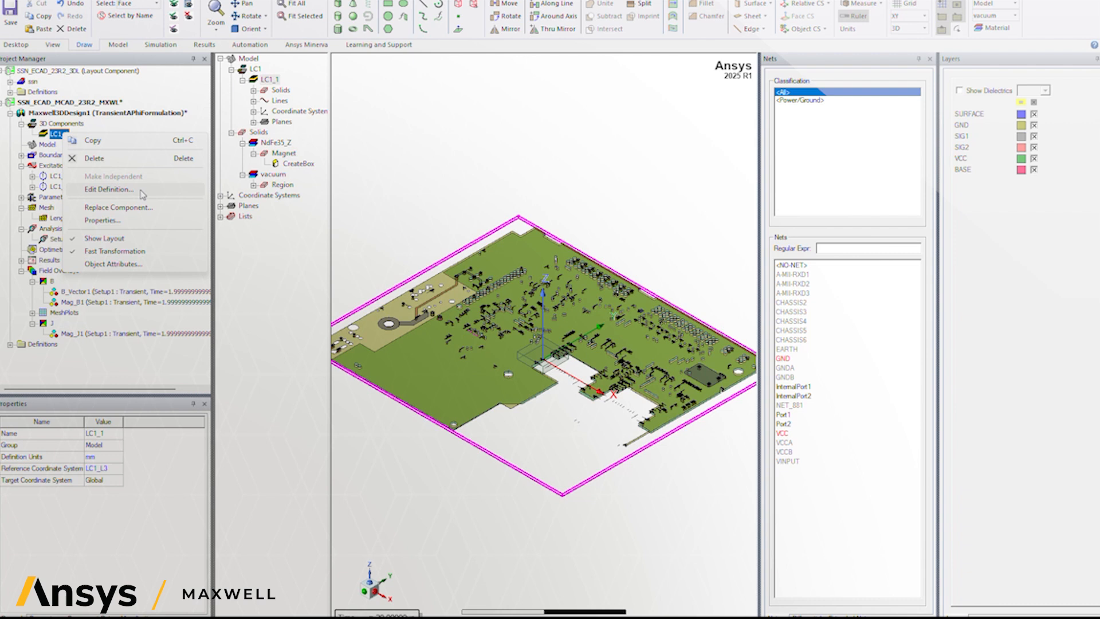
{"action": "left_click", "coordinate": [107, 189]}
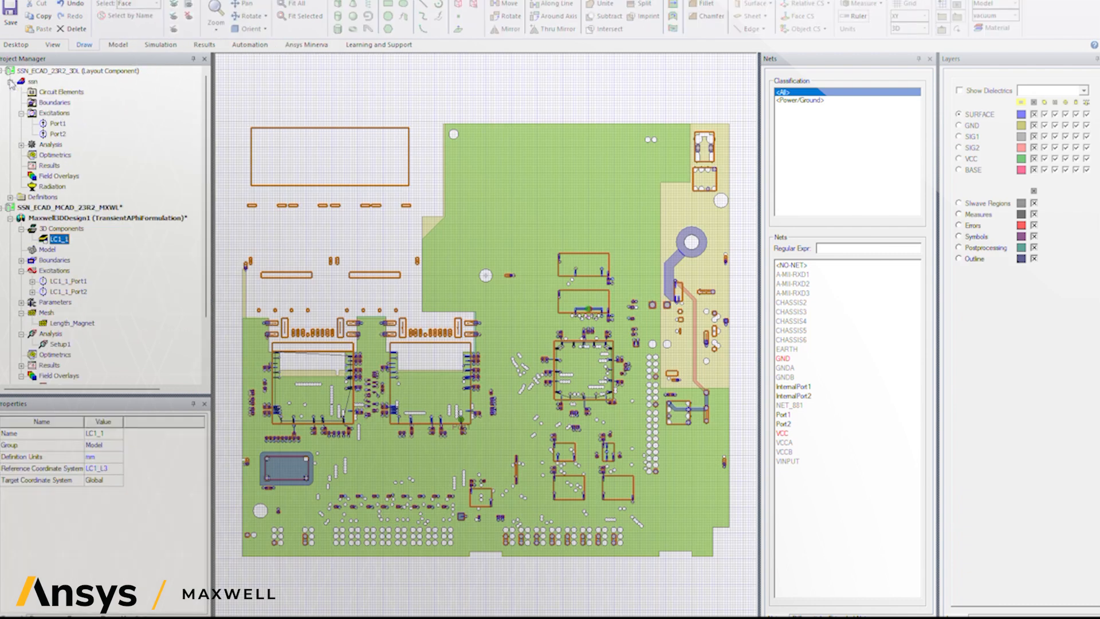
{"action": "left_click", "coordinate": [58, 123]}
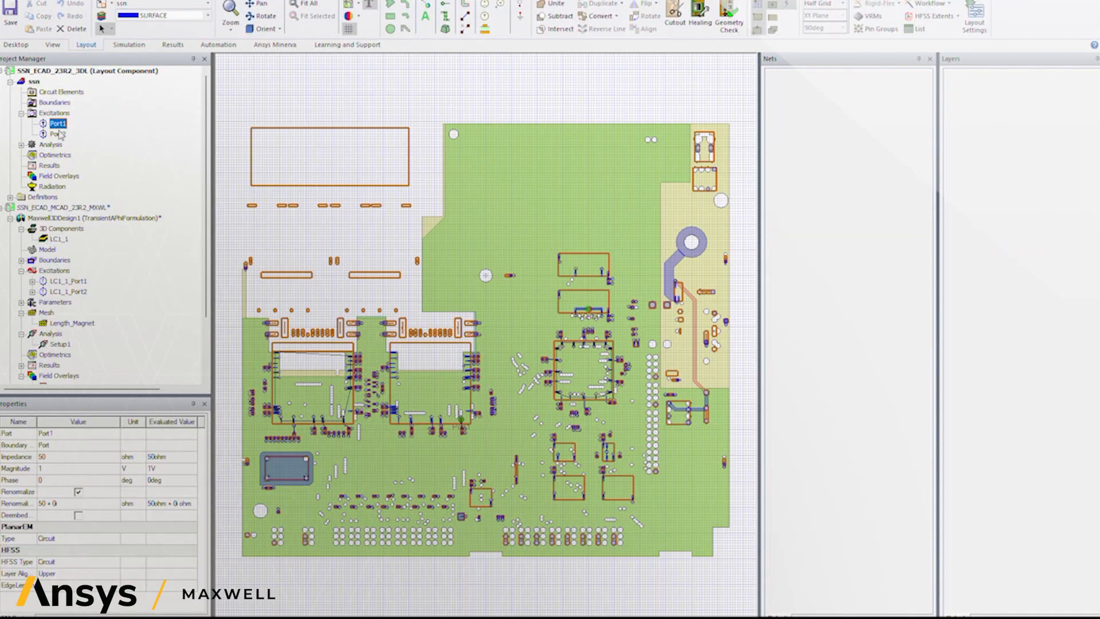
{"action": "left_click", "coordinate": [57, 134]}
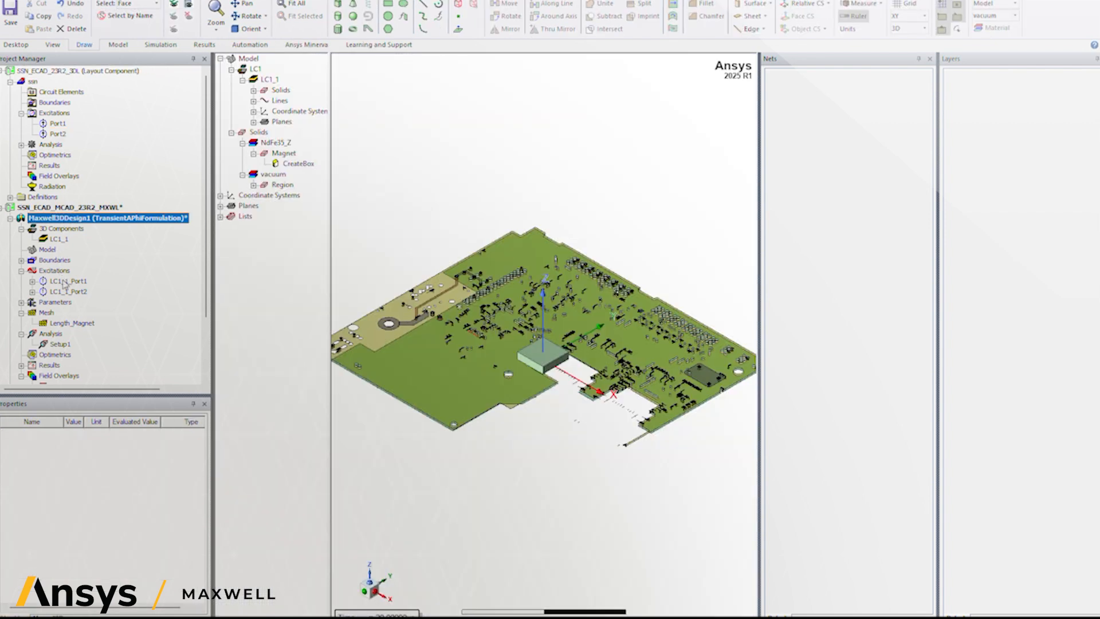
Review Setup1's stop time and time step, then close the Solve Setup dialog.
{"action": "left_click", "coordinate": [68, 281]}
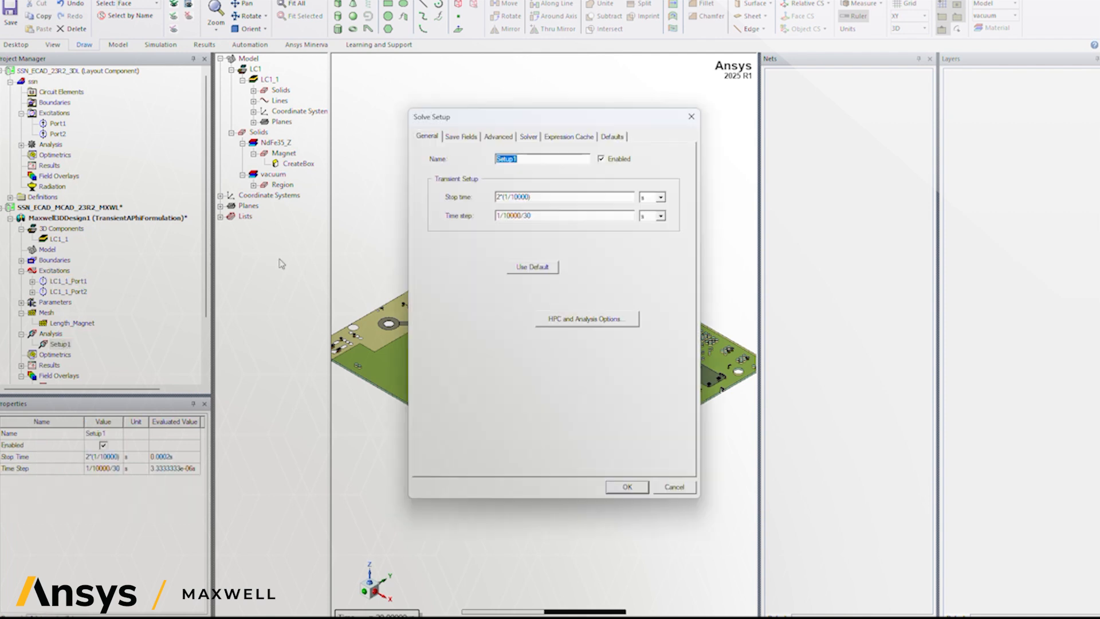
{"action": "mouse_move", "coordinate": [553, 229]}
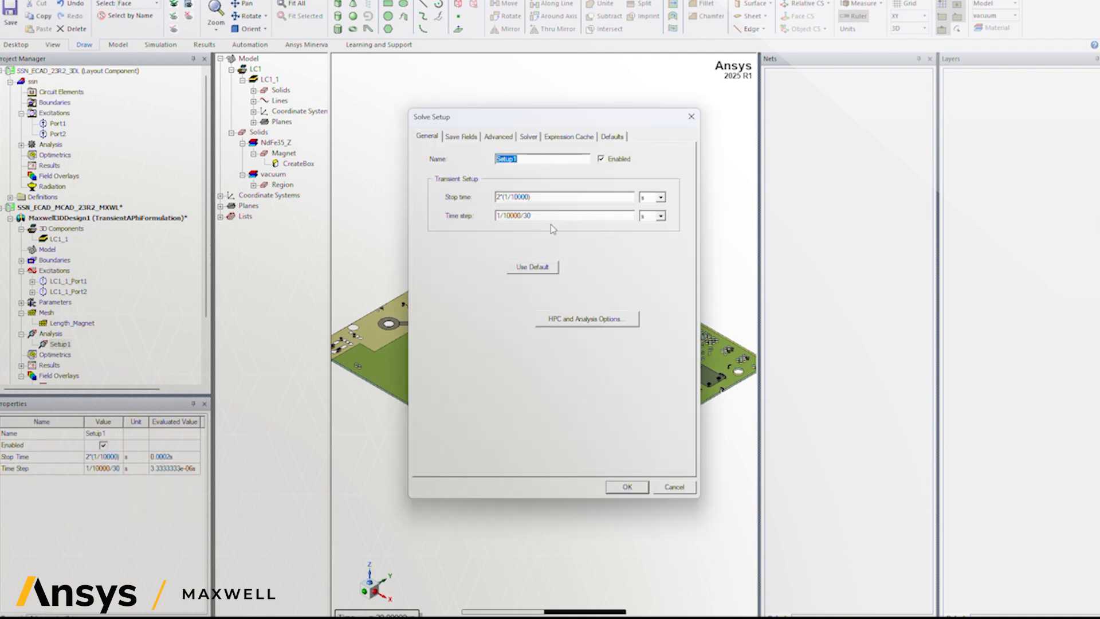
{"action": "left_click", "coordinate": [626, 486]}
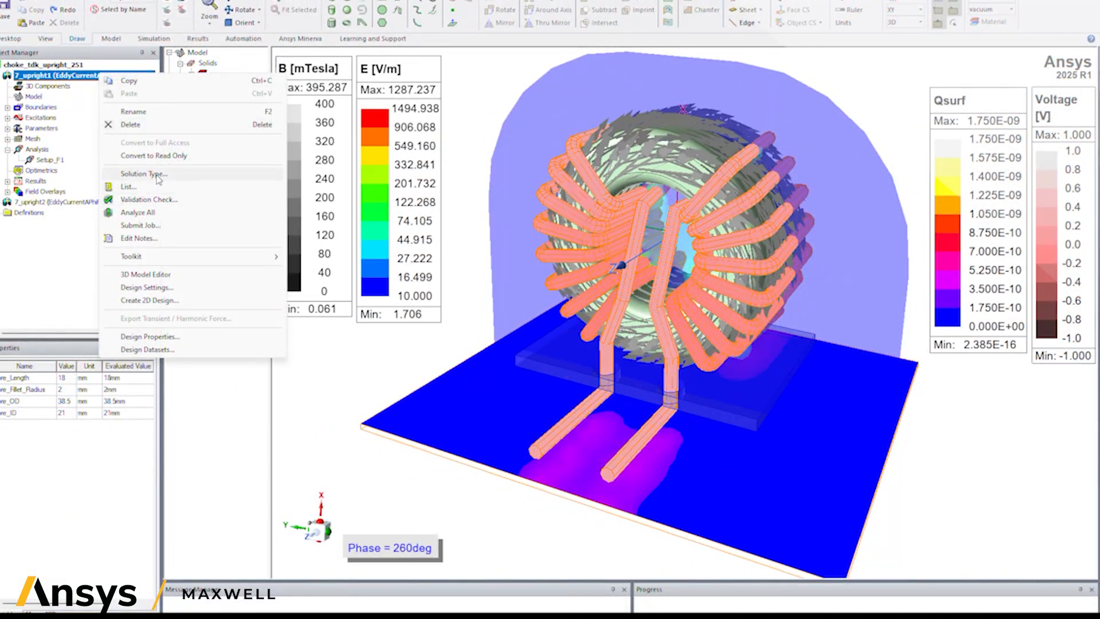
Check the choke design's solver type and choose the voltage excitation model.
{"action": "left_click", "coordinate": [142, 173]}
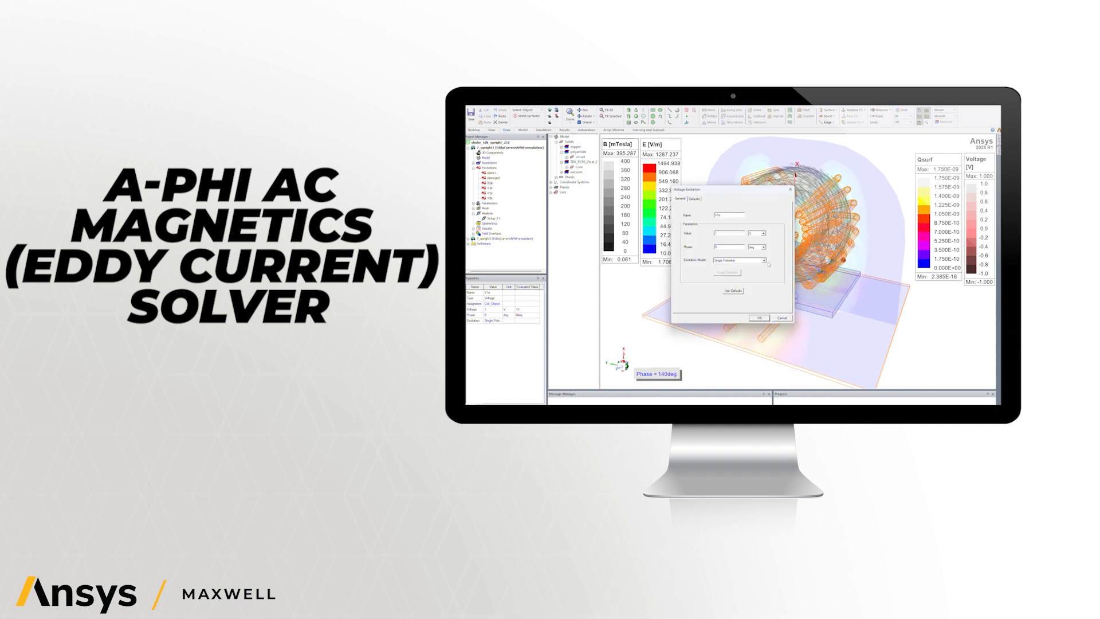
{"action": "left_click", "coordinate": [754, 261]}
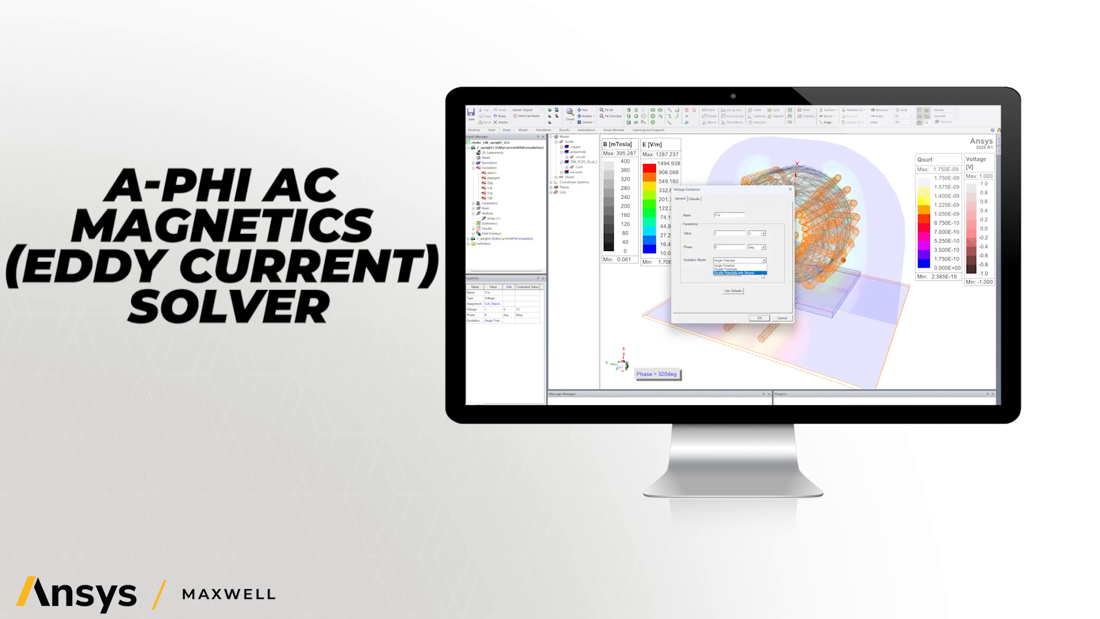
{"action": "left_click", "coordinate": [731, 271]}
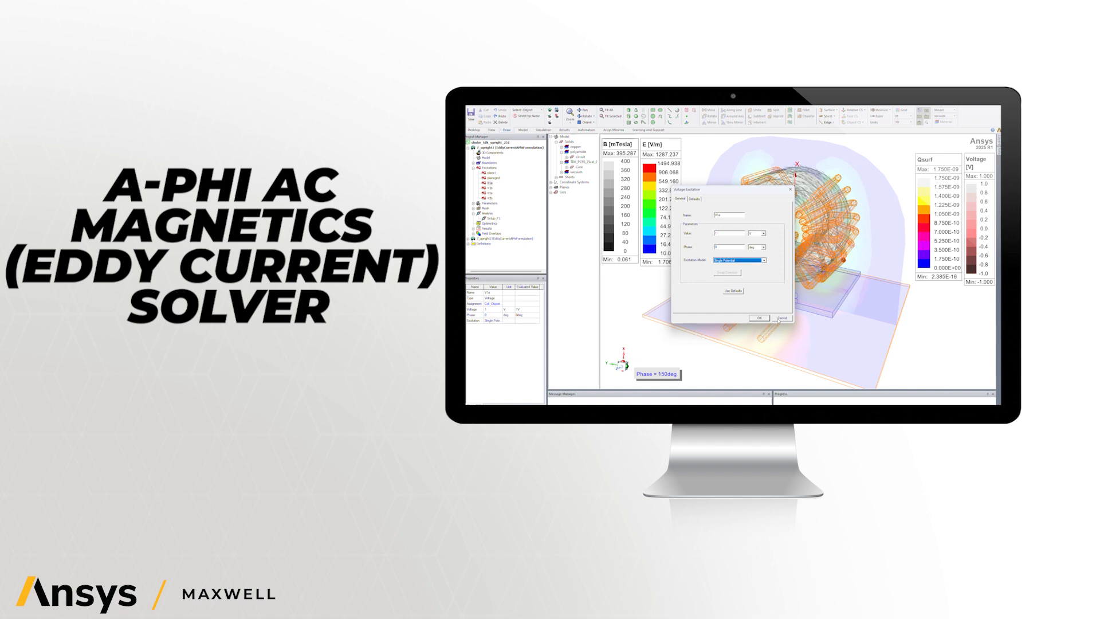
{"action": "left_click", "coordinate": [759, 317]}
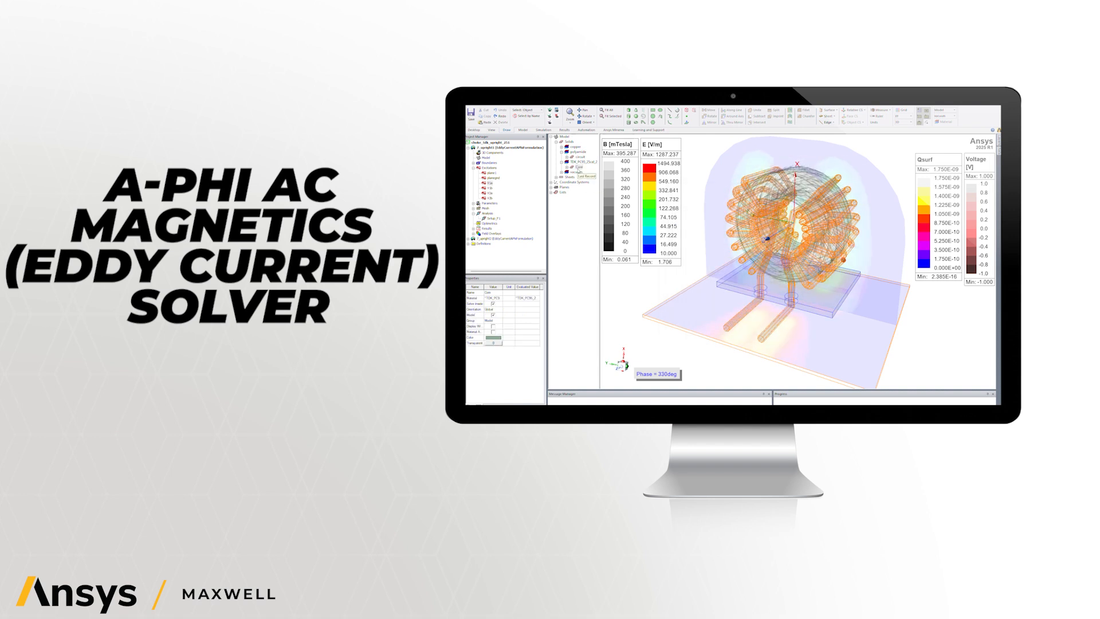
Start assigning a material to the core object from the model tree.
{"action": "right_click", "coordinate": [566, 171]}
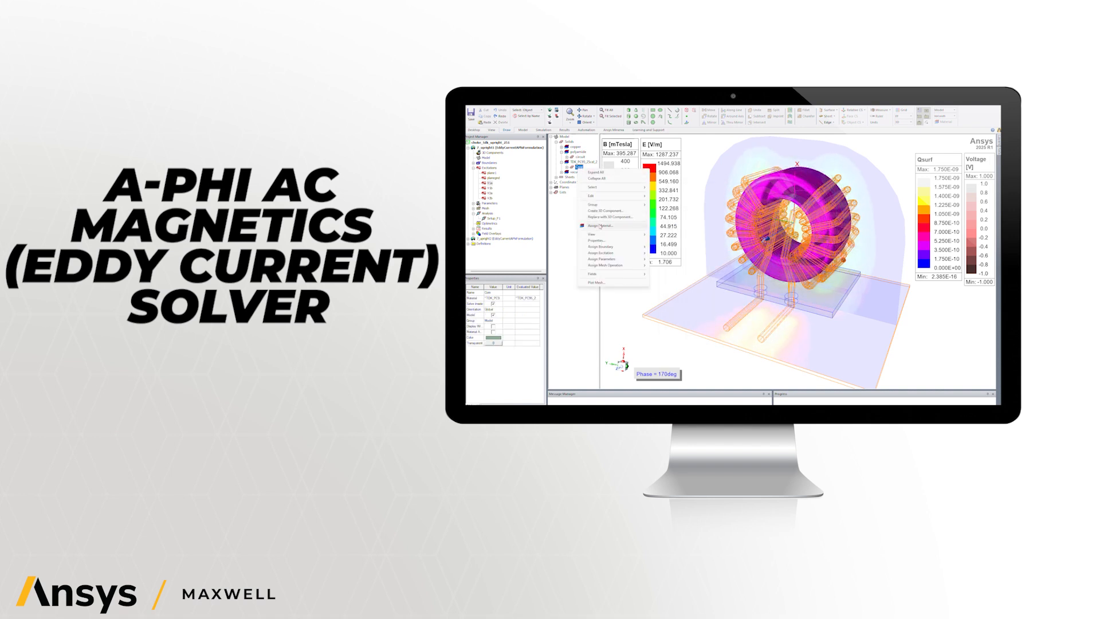
{"action": "left_click", "coordinate": [602, 225]}
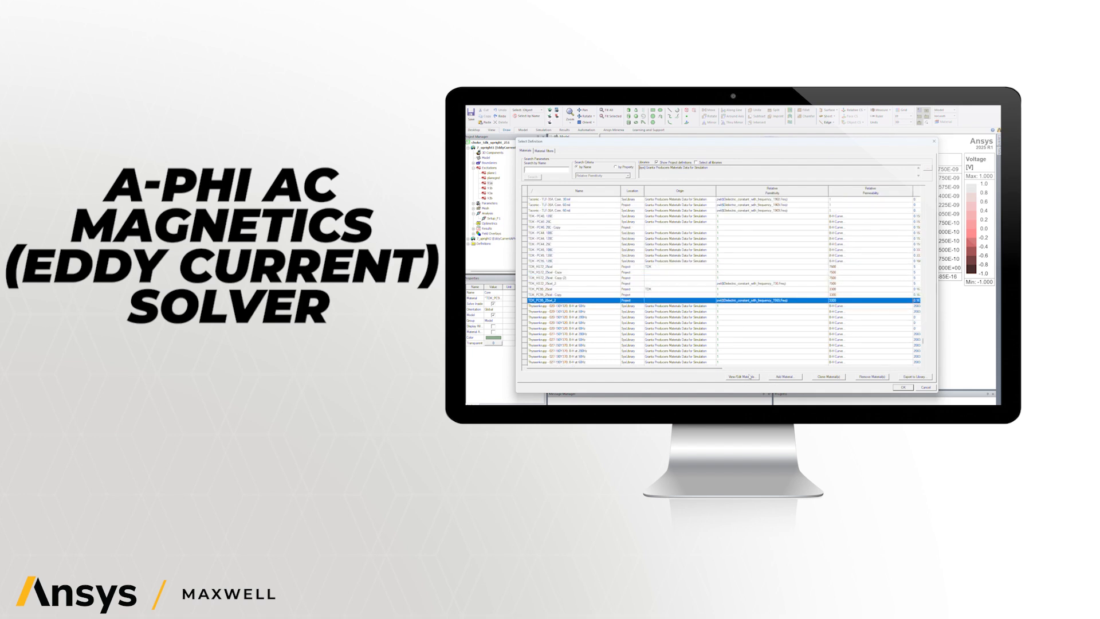
View the chosen core material's detailed properties, then dismiss the material dialogs.
{"action": "left_click", "coordinate": [742, 377]}
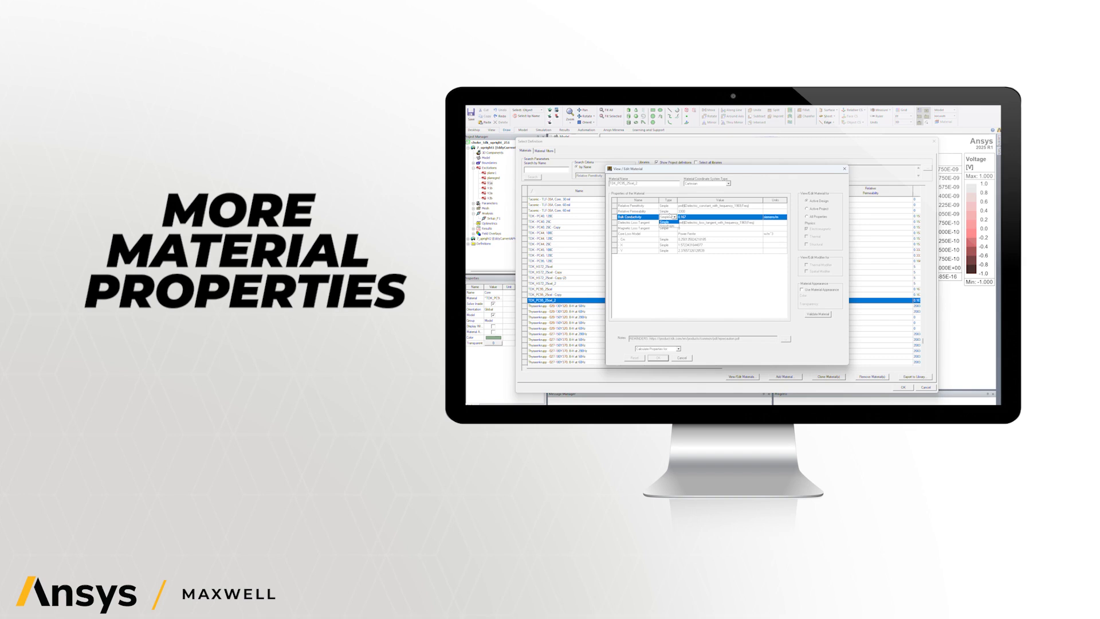
{"action": "left_click", "coordinate": [635, 211]}
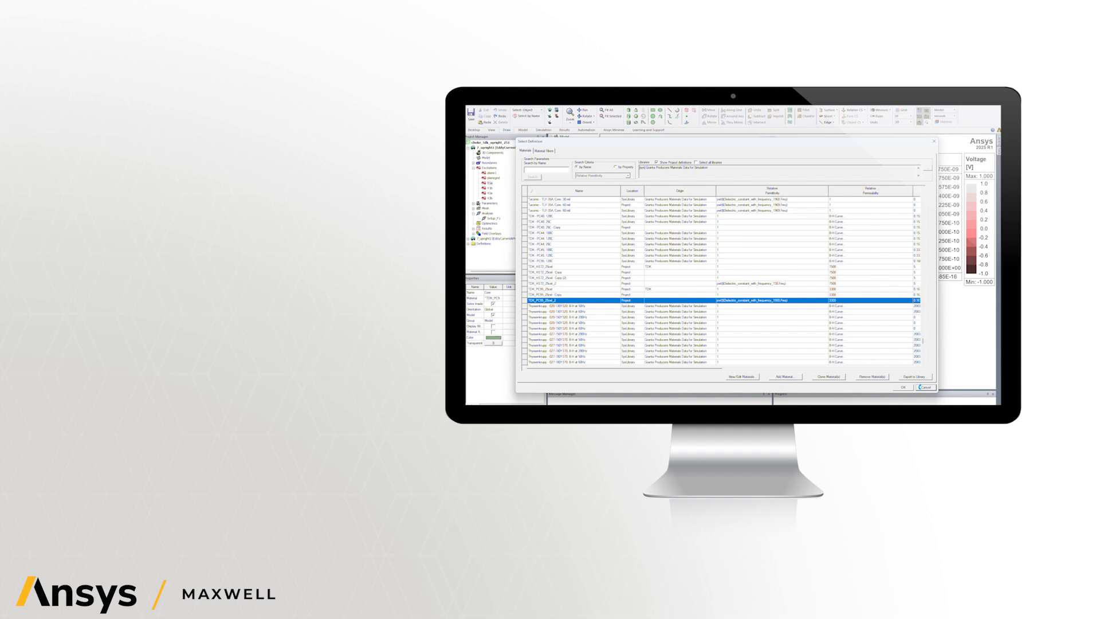
{"action": "left_click", "coordinate": [900, 387]}
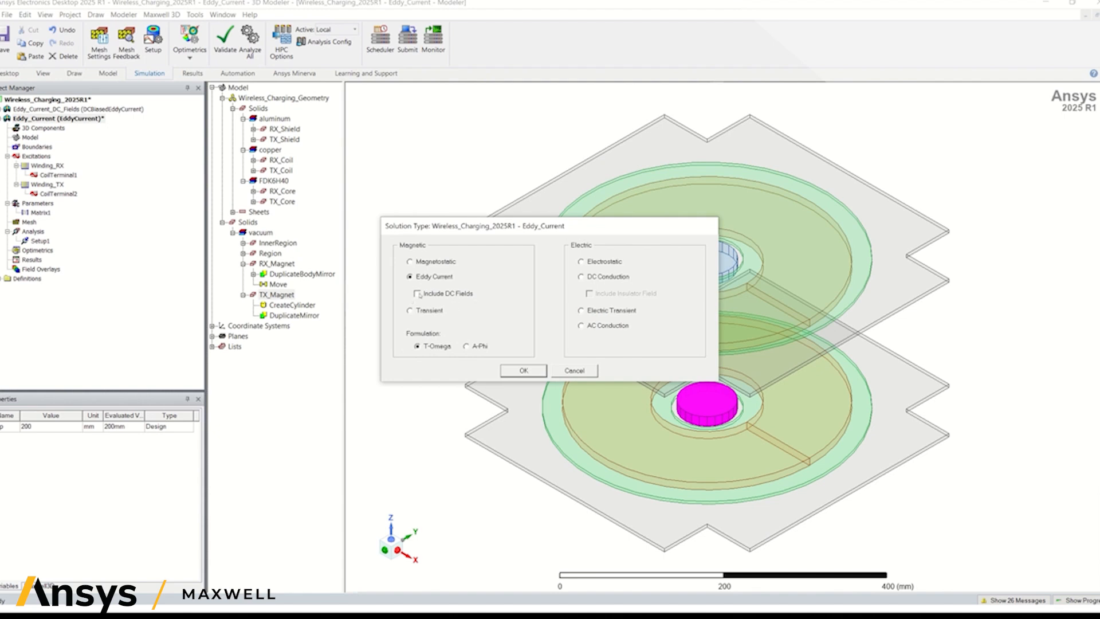
Confirm eddy current with DC fields, assign N30_Z to the magnets and open Setup1's solver settings.
{"action": "left_click", "coordinate": [523, 370]}
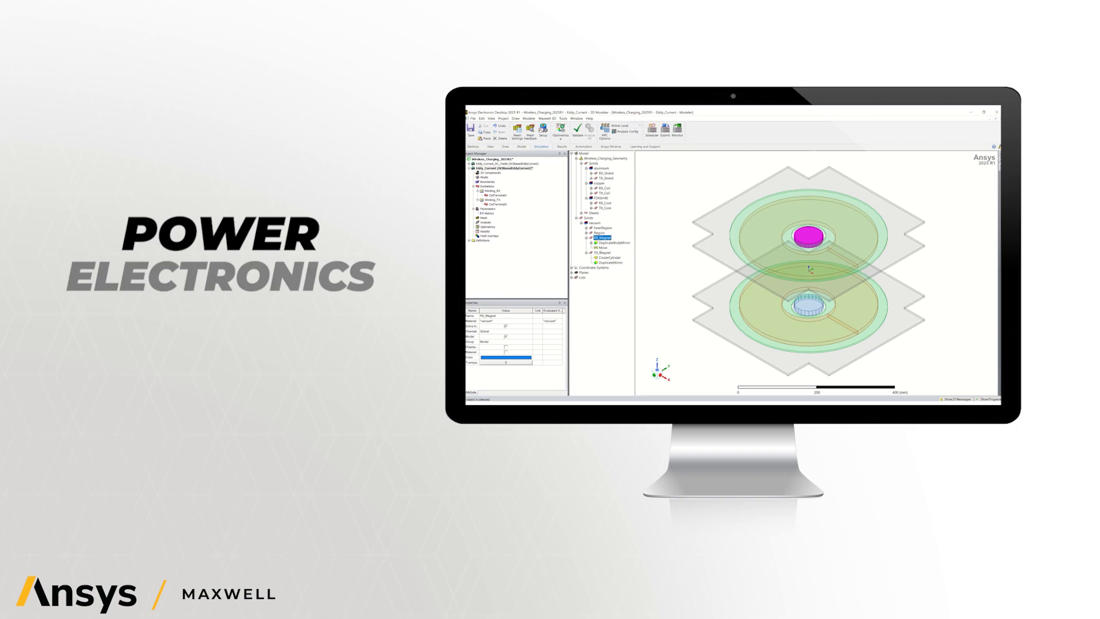
{"action": "right_click", "coordinate": [601, 239]}
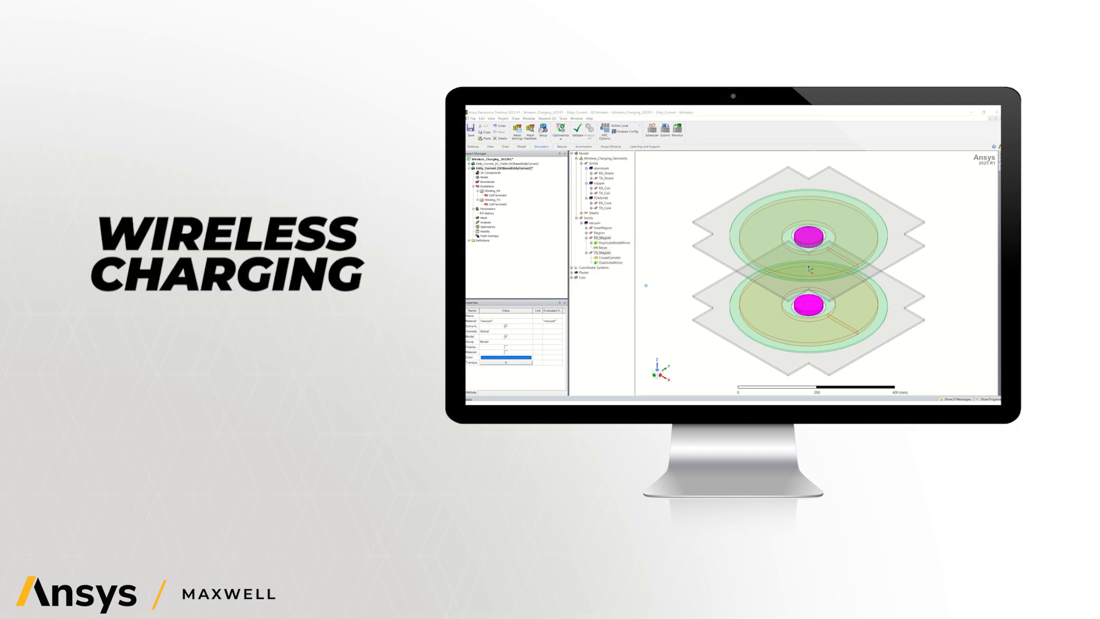
{"action": "right_click", "coordinate": [482, 185]}
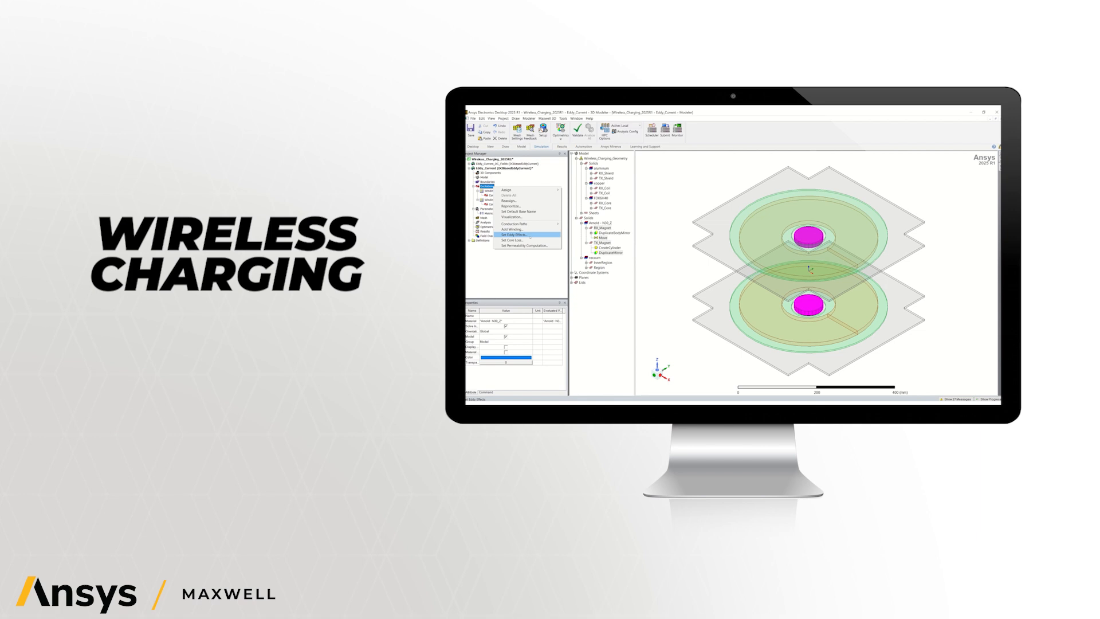
{"action": "left_click", "coordinate": [524, 246]}
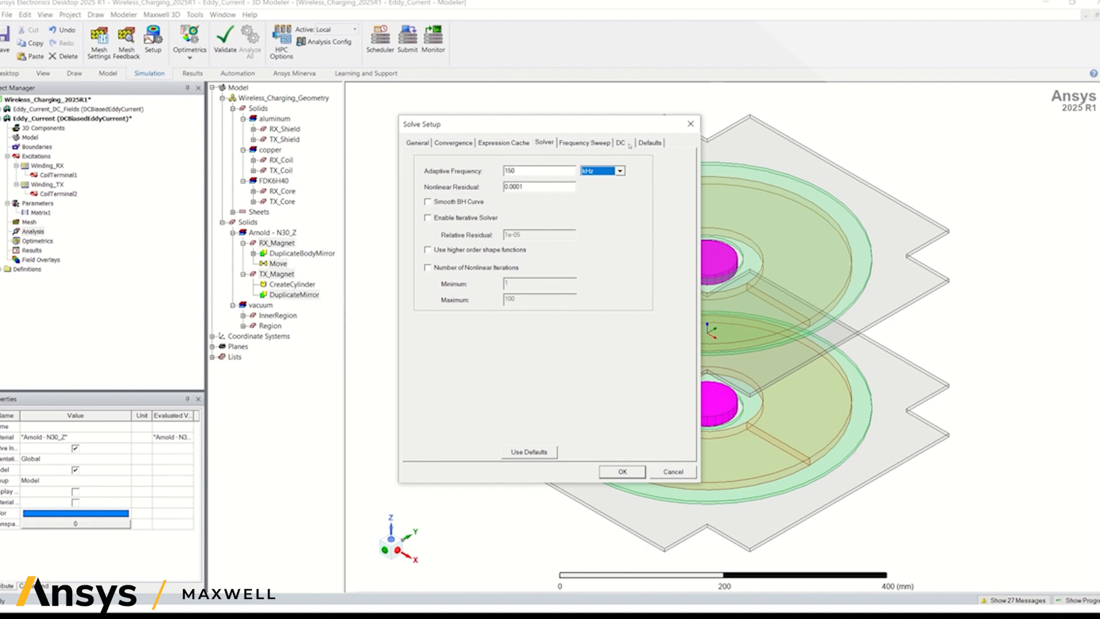
Accept the solver settings and plot Mag_B_AC_DC on the solved DC-fields design.
{"action": "left_click", "coordinate": [620, 142]}
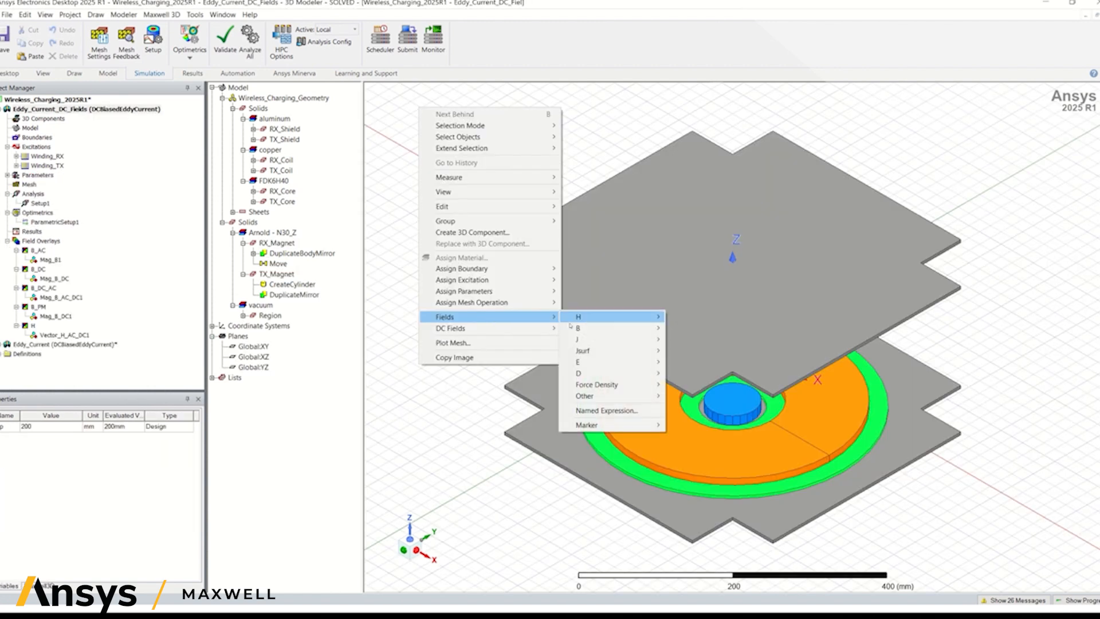
{"action": "mouse_move", "coordinate": [578, 328]}
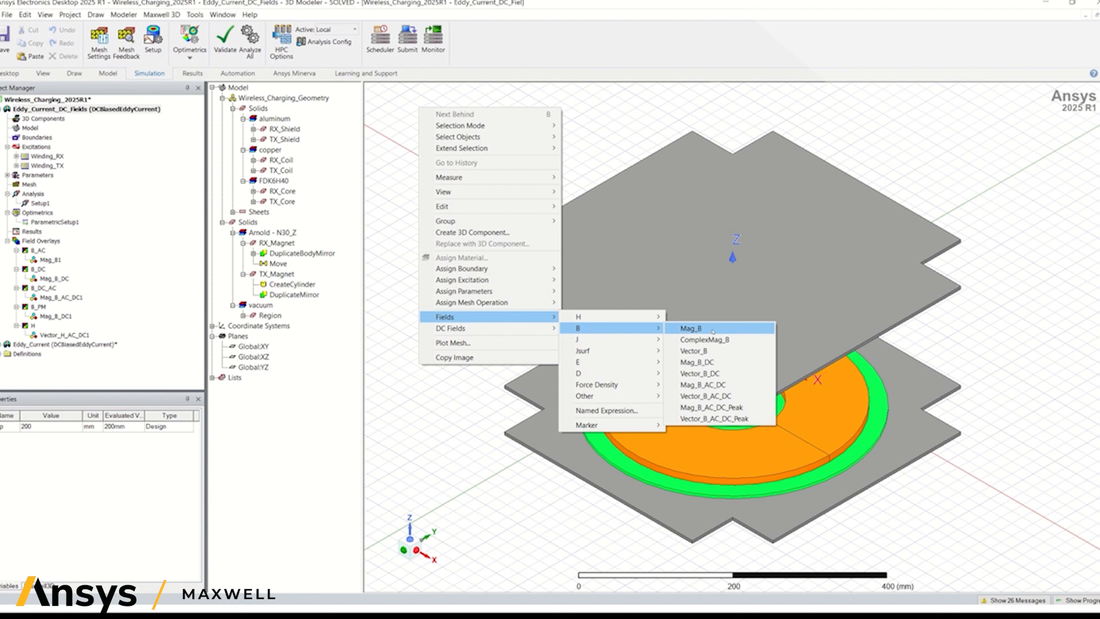
{"action": "mouse_move", "coordinate": [705, 385]}
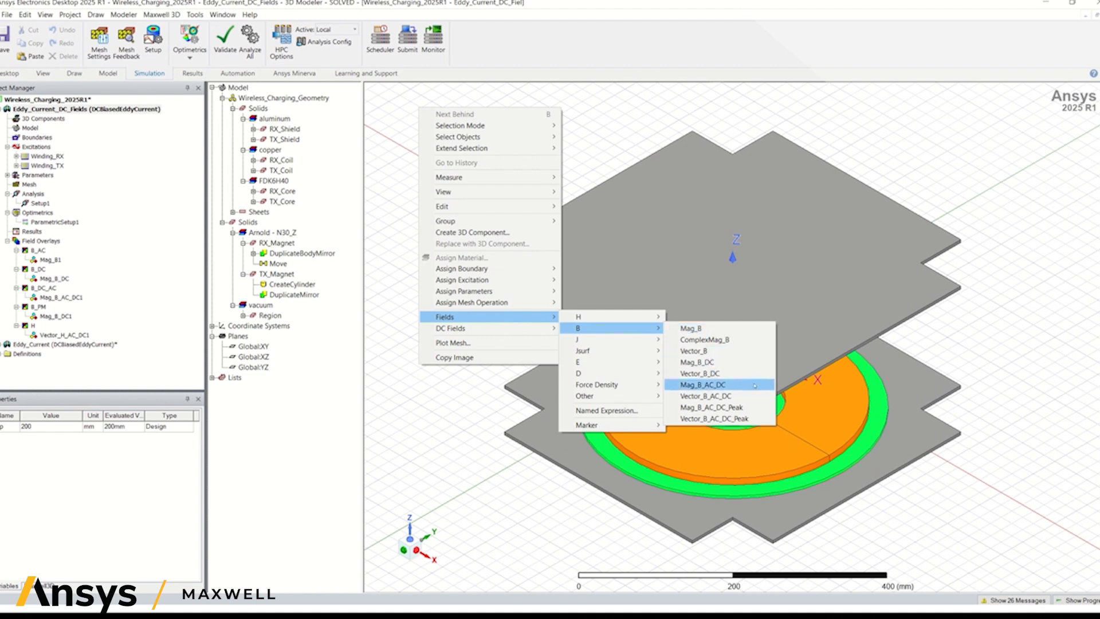
{"action": "left_click", "coordinate": [698, 385]}
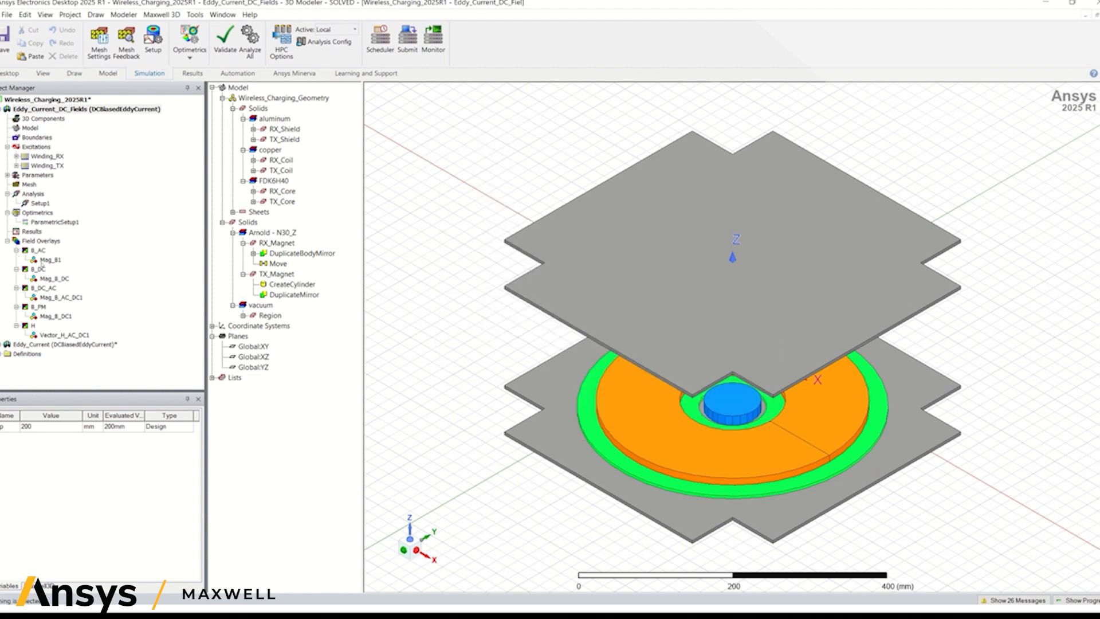
{"action": "left_click", "coordinate": [45, 260]}
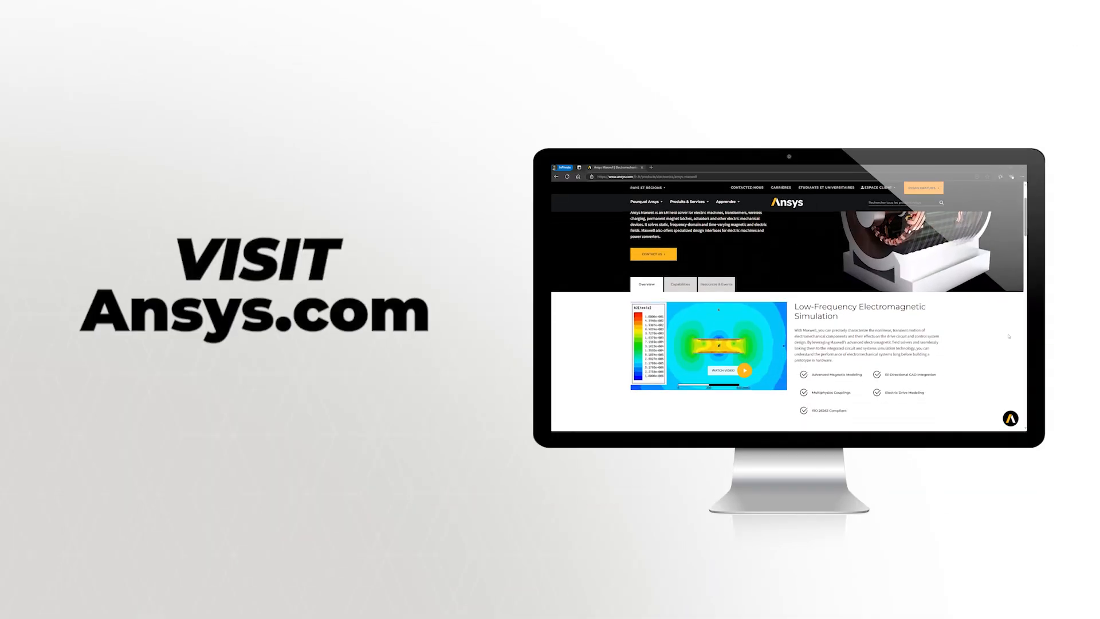
Scroll down through the Maxwell product page's specs and feature sections.
{"action": "scroll", "scroll_direction": "down", "scroll_amount": 3}
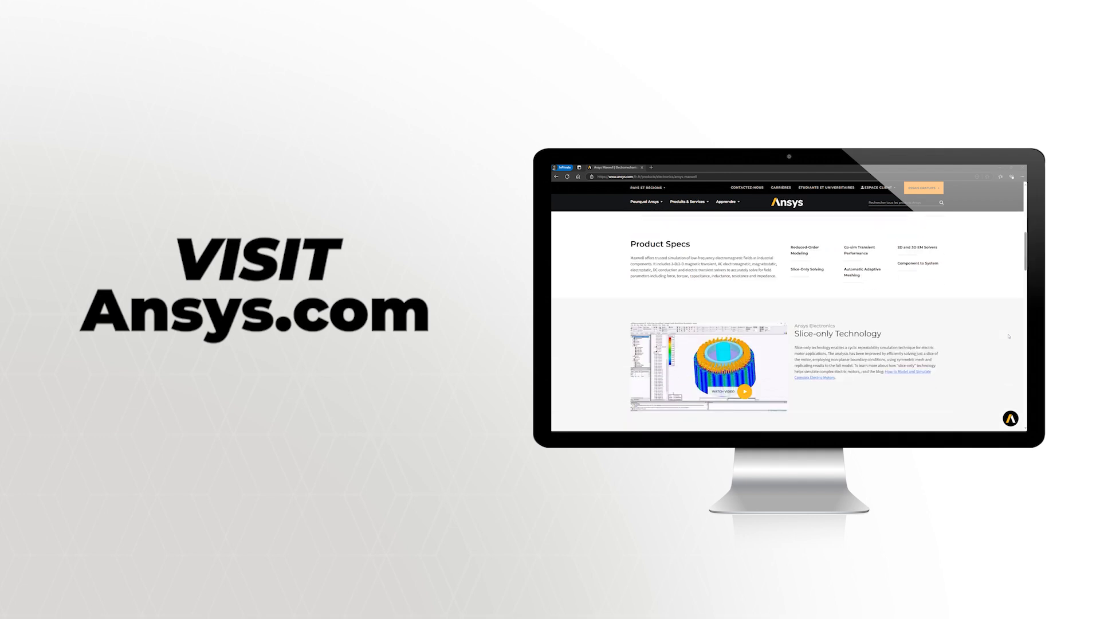
{"action": "scroll", "scroll_direction": "down", "scroll_amount": 3}
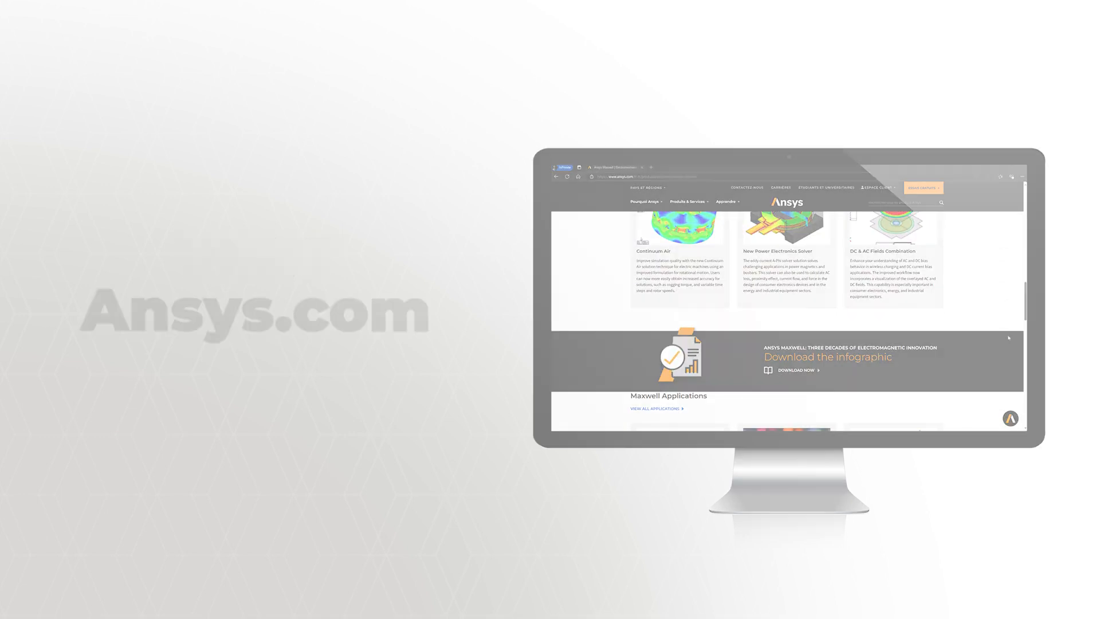